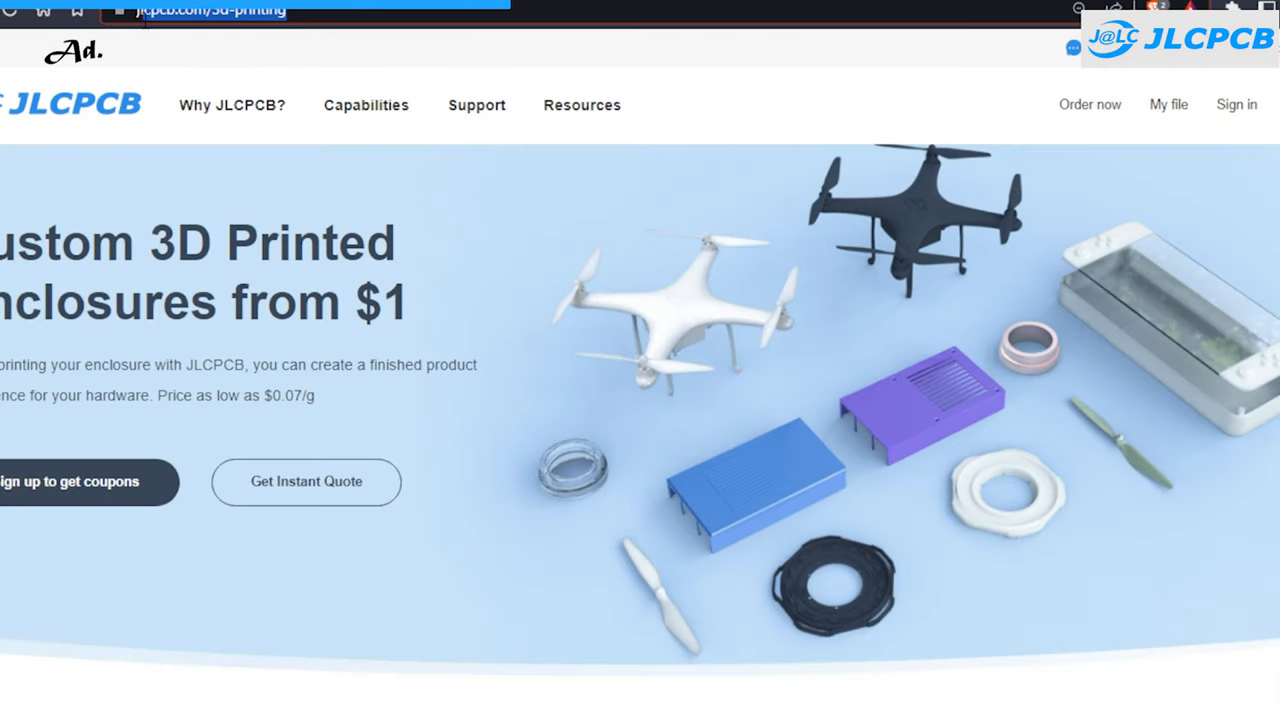
# Review the Multi Jet Fusion and Selective Laser Melting material options under 3D Technologies
pyautogui.scroll(-3)
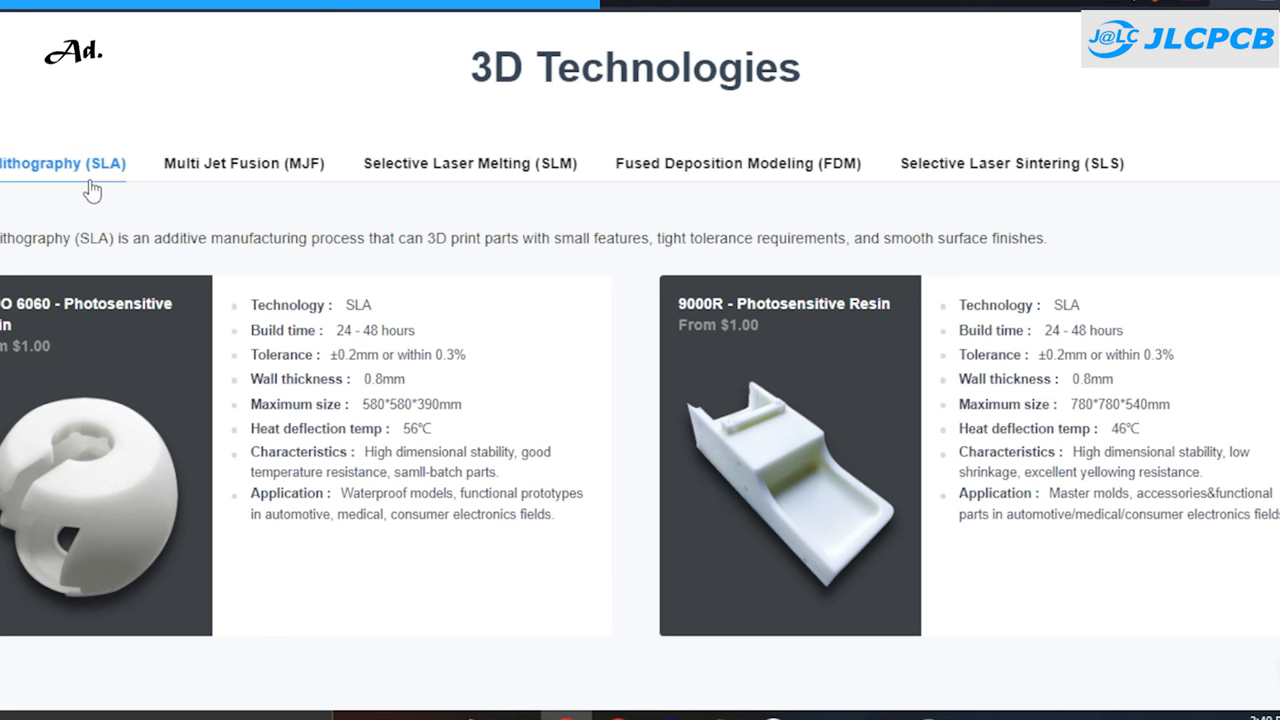
pyautogui.click(244, 164)
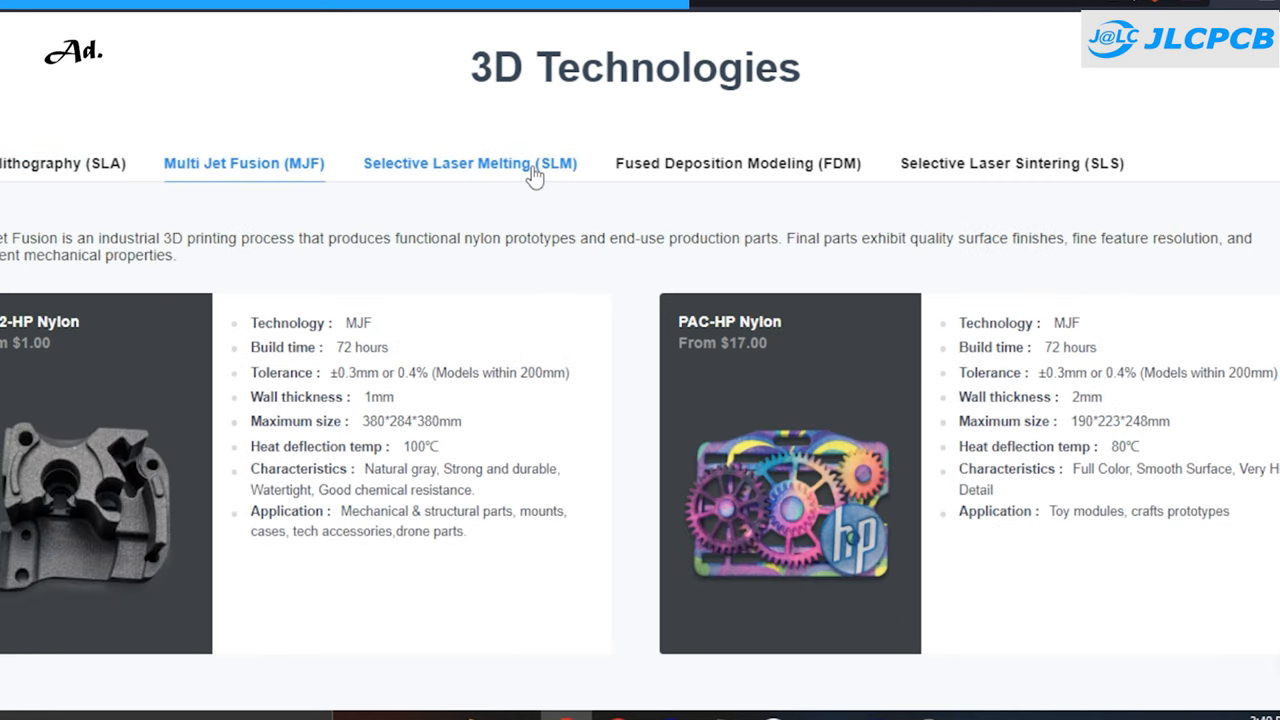
pyautogui.click(738, 164)
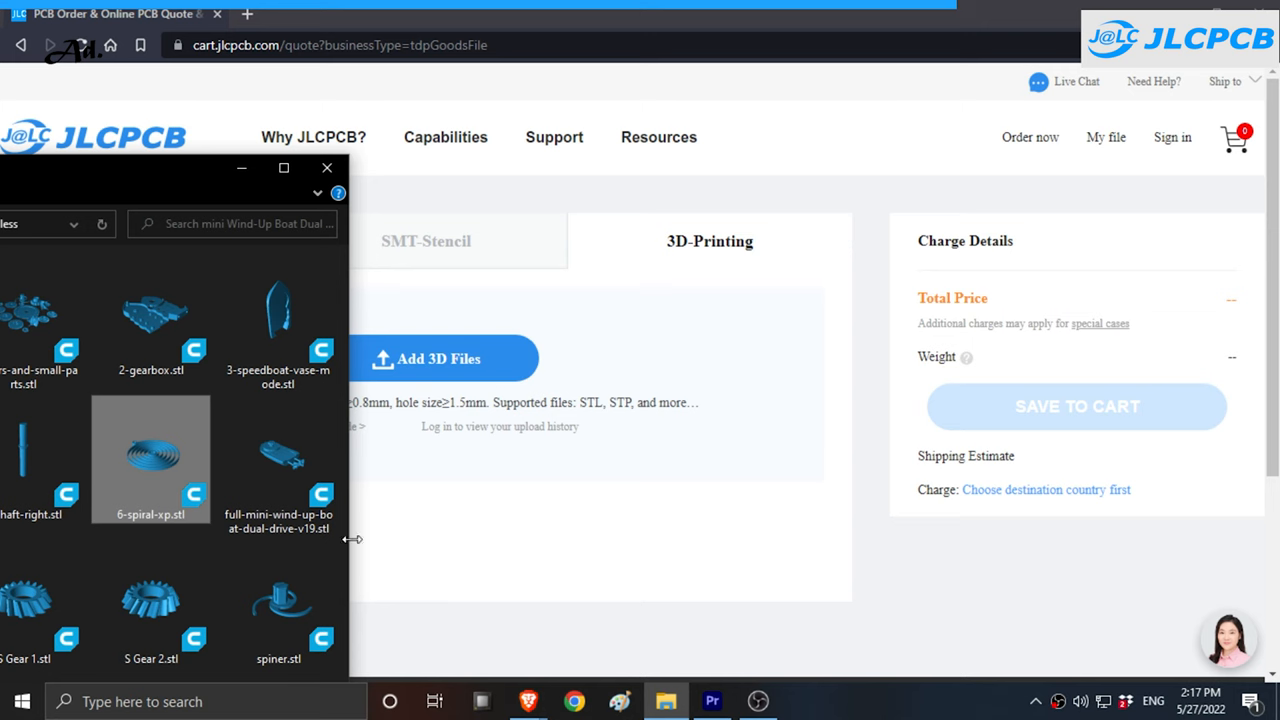
# Upload 6-spiral-xp.stl from the file dialog into the 3D-printing quote
pyautogui.doubleClick(150, 460)
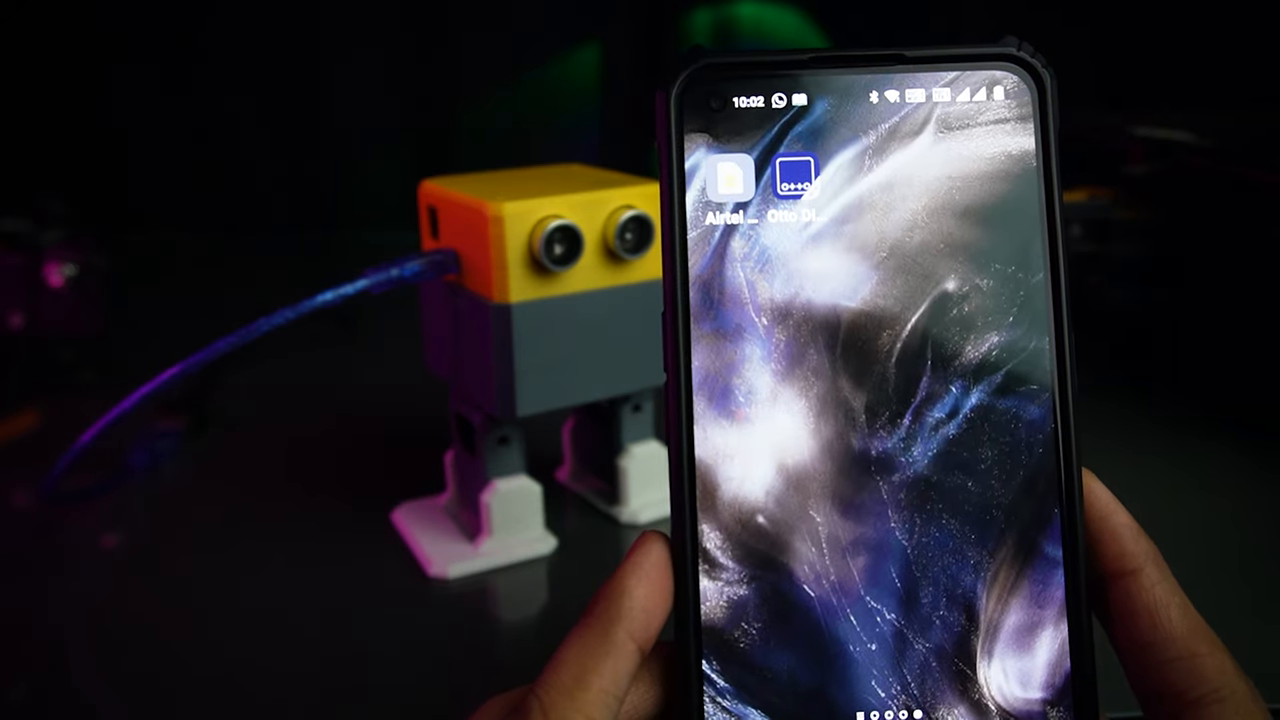
pyautogui.click(792, 178)
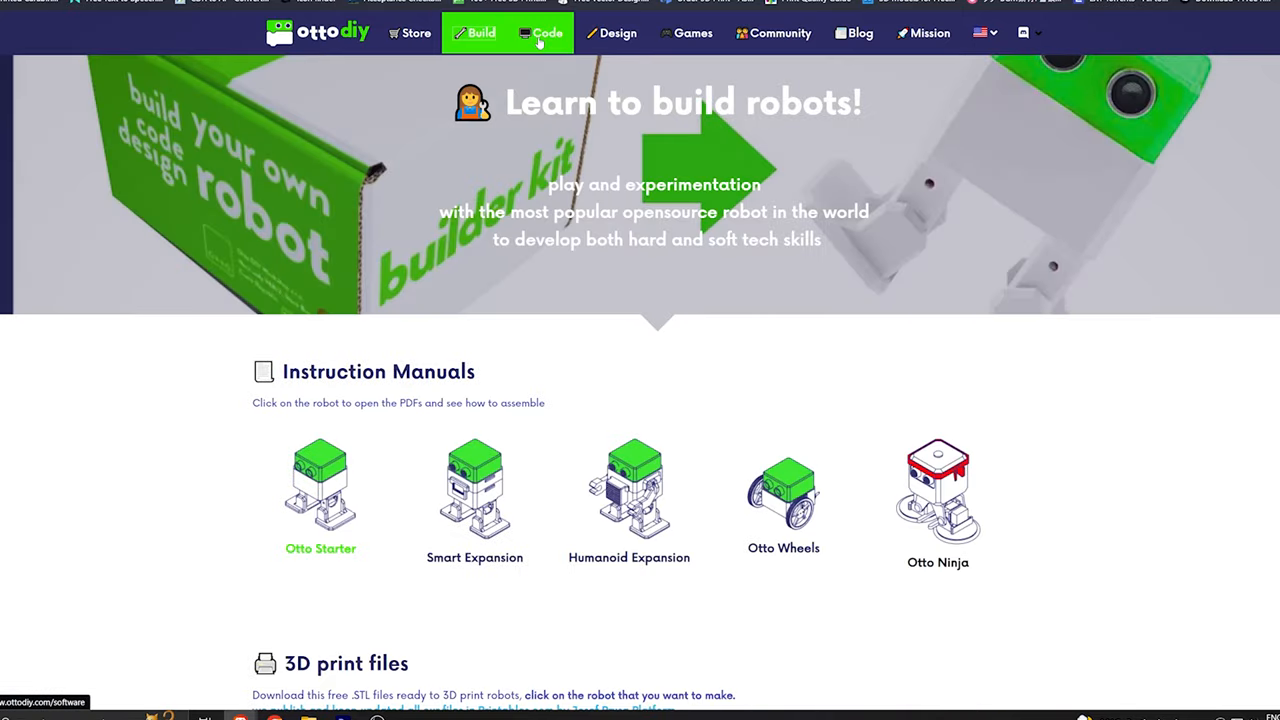
# Visit the Code page, then land on the Otto Builder Community page
pyautogui.click(548, 32)
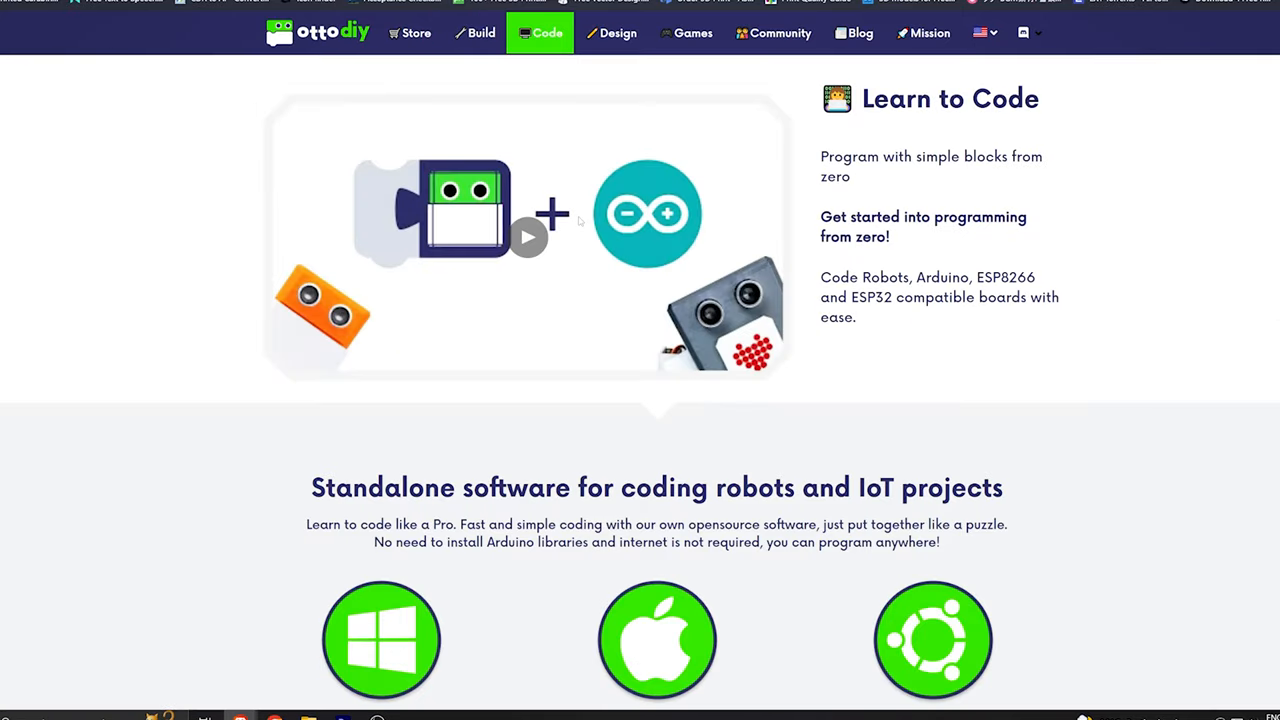
pyautogui.click(780, 32)
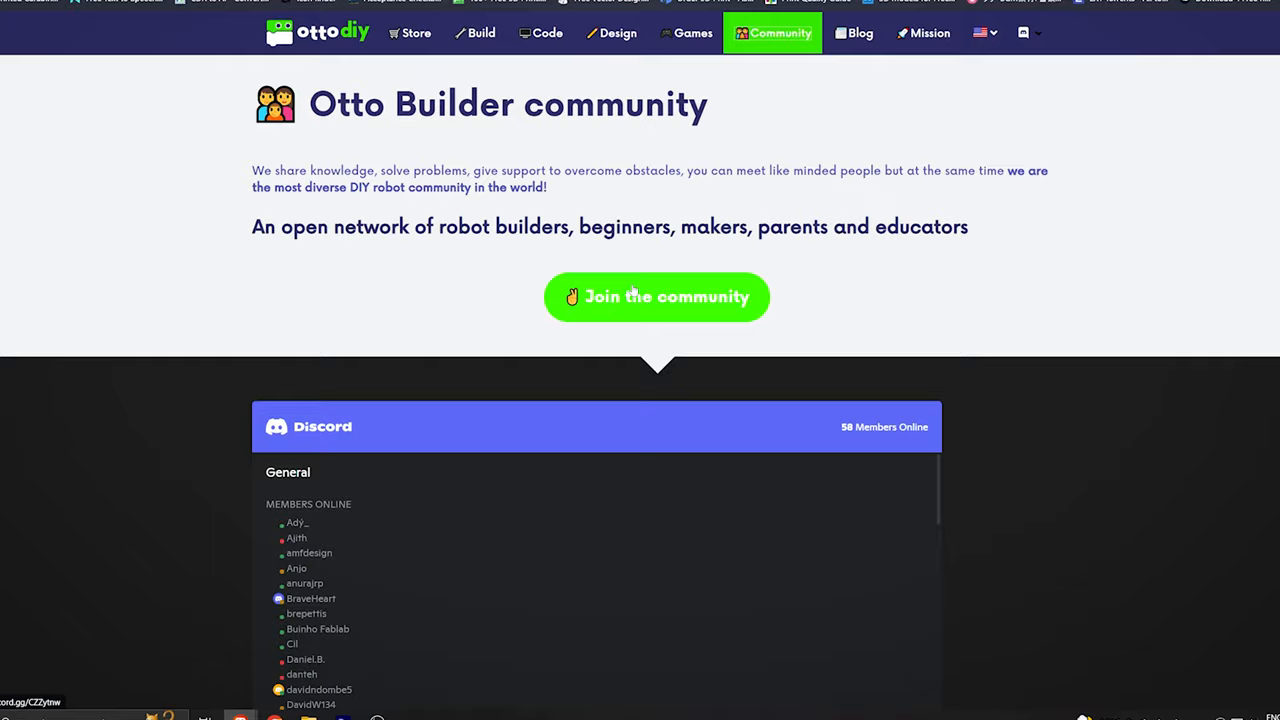